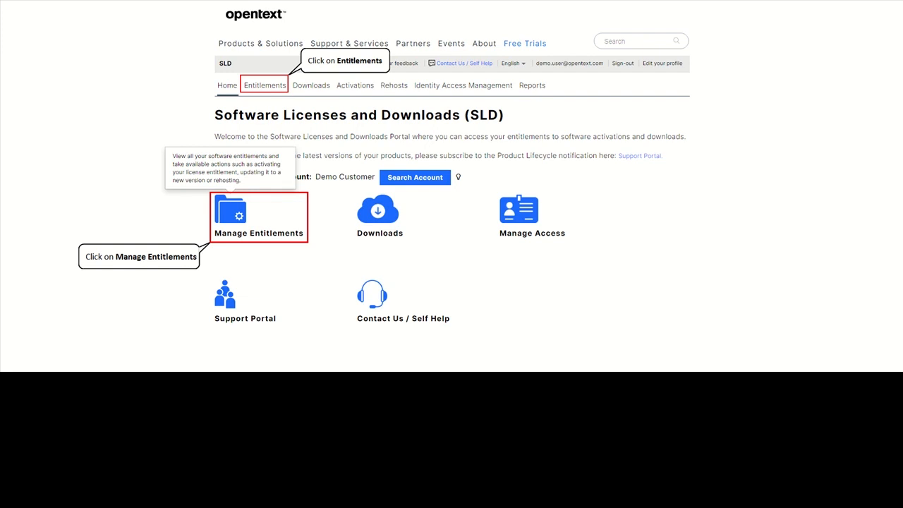
mouse_move(174, 148)
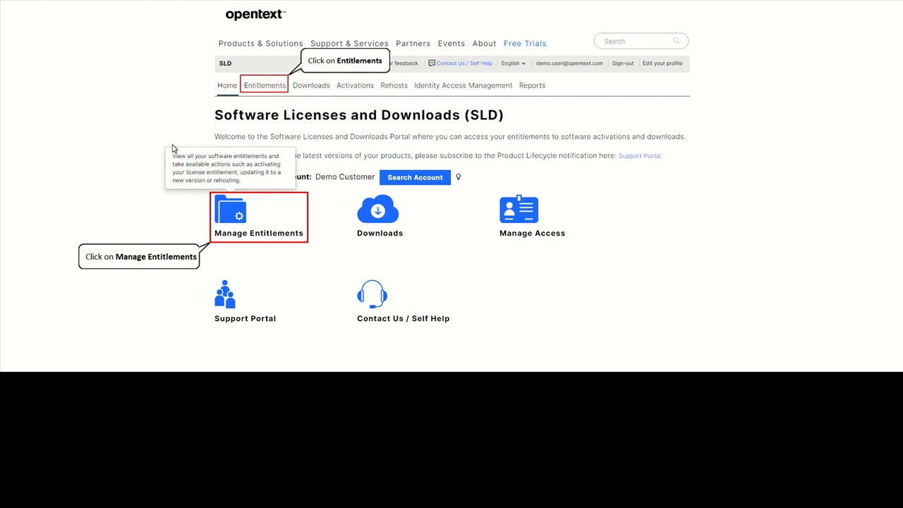
Bring up the entitlements list for order Demo_Order_1 and select the Connector for Database User
left_click(258, 217)
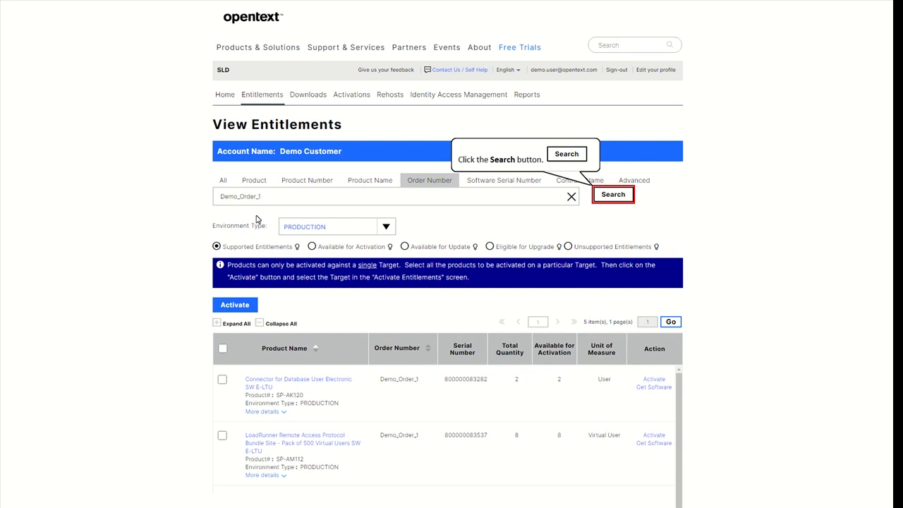
mouse_move(346, 214)
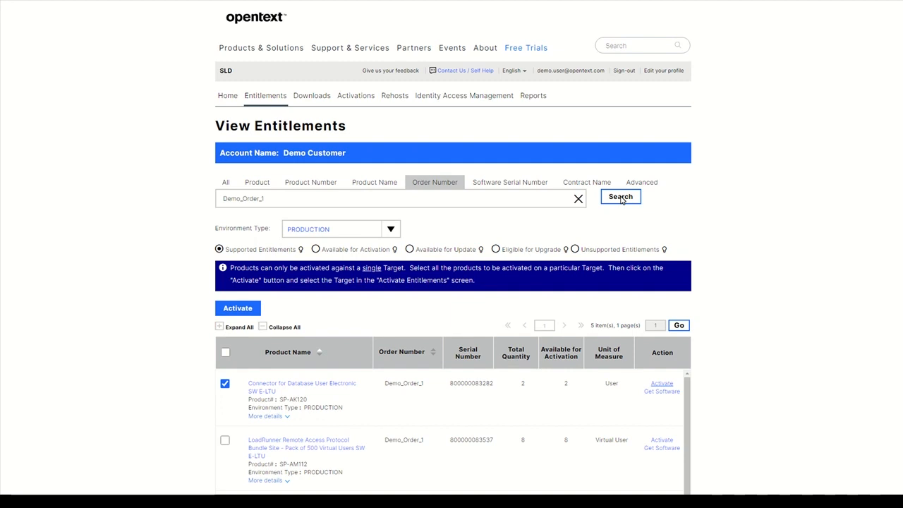
mouse_move(661, 383)
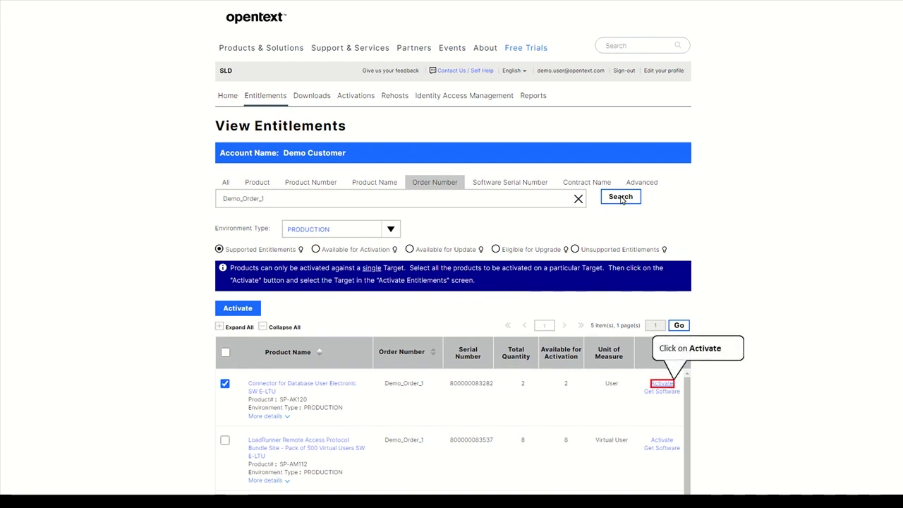
mouse_move(658, 361)
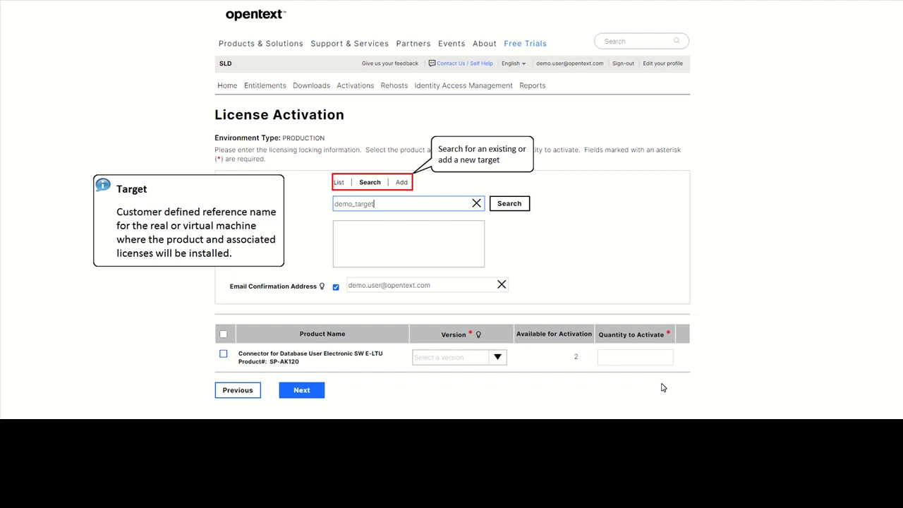
mouse_move(392, 200)
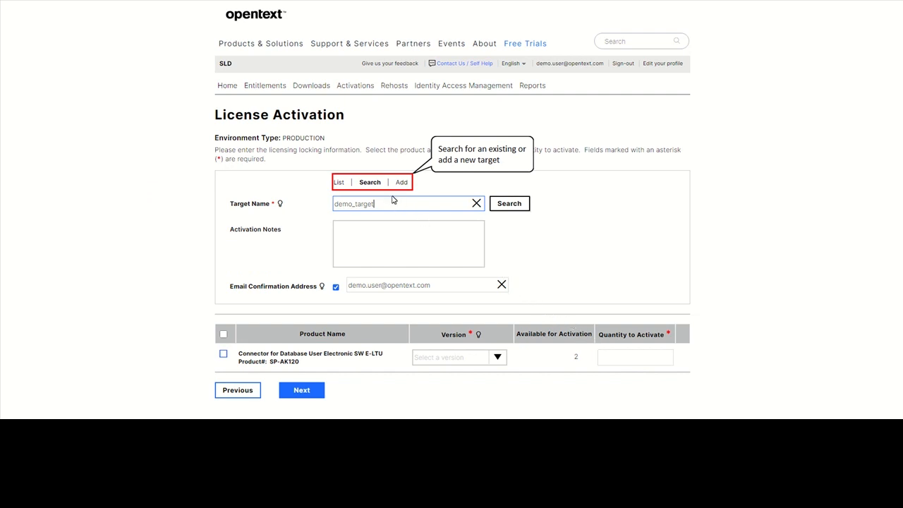
Activate one licence on Demo_Target at version 9.80 with note Testing and reach the confirmation summary
left_click(496, 357)
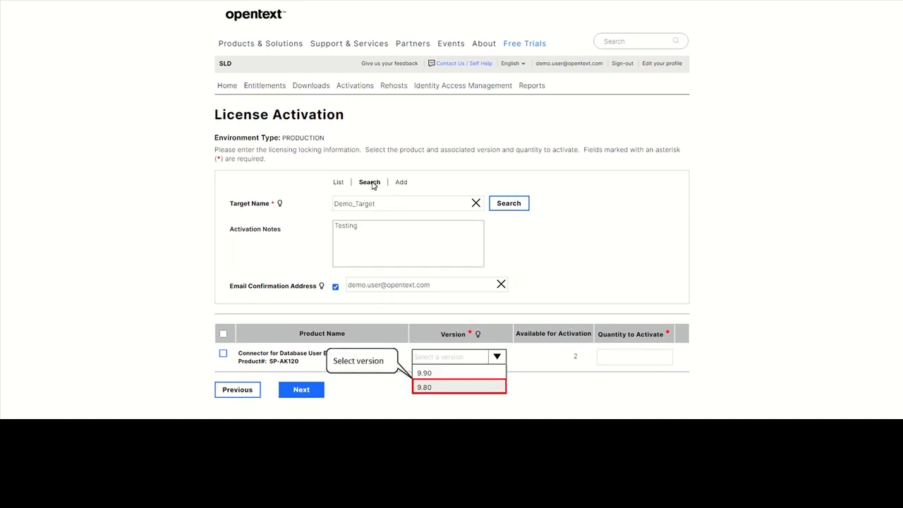
mouse_move(434, 327)
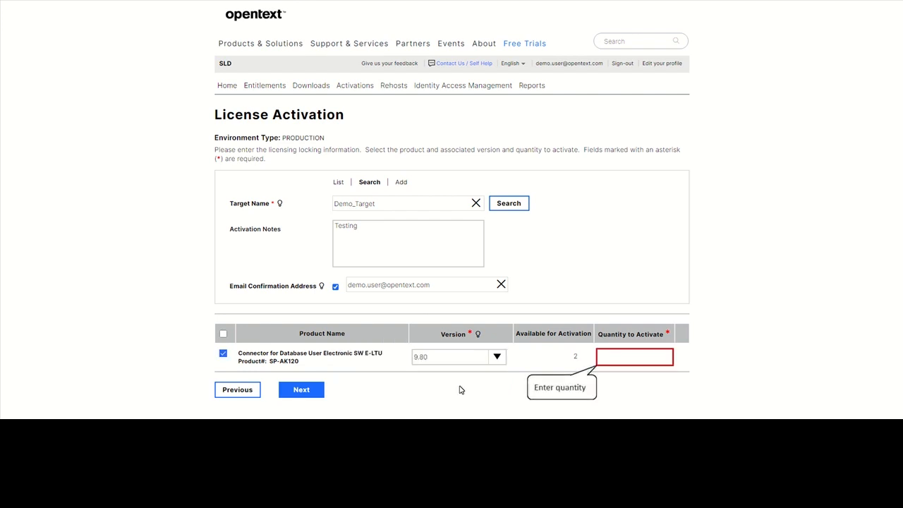
type("1")
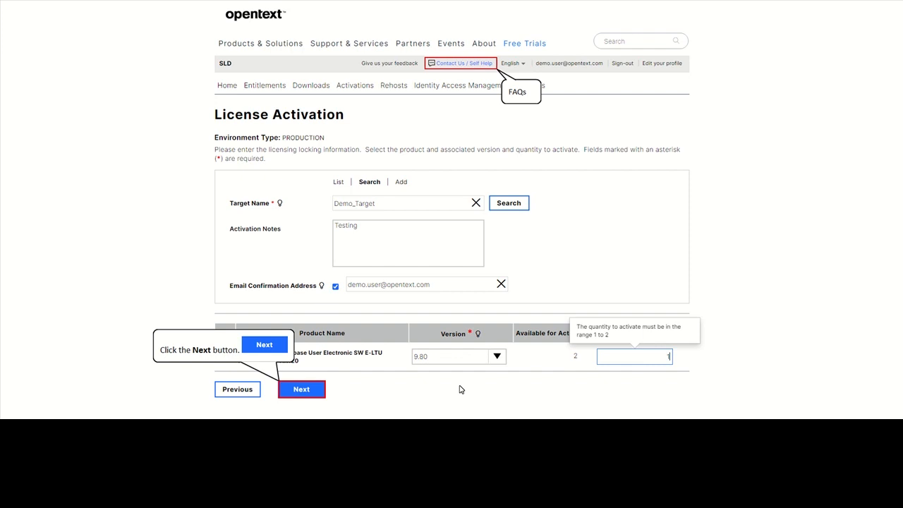
mouse_move(426, 389)
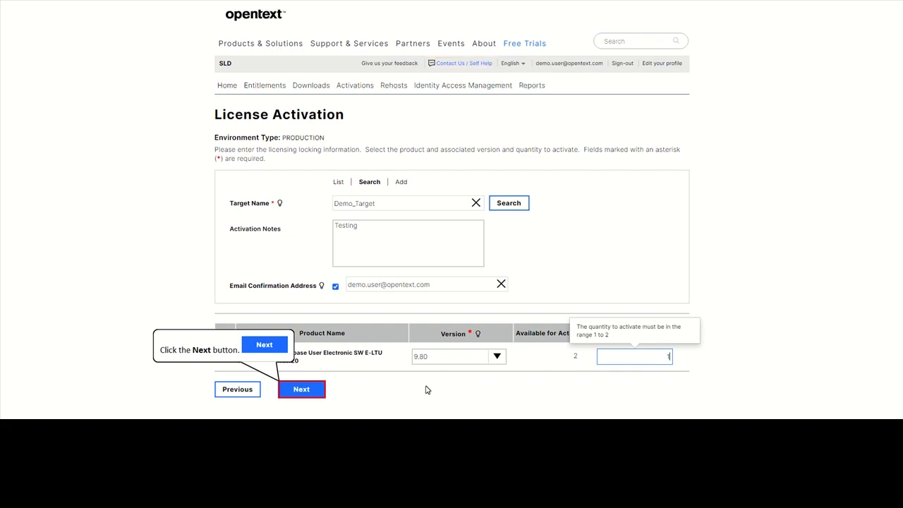
left_click(302, 390)
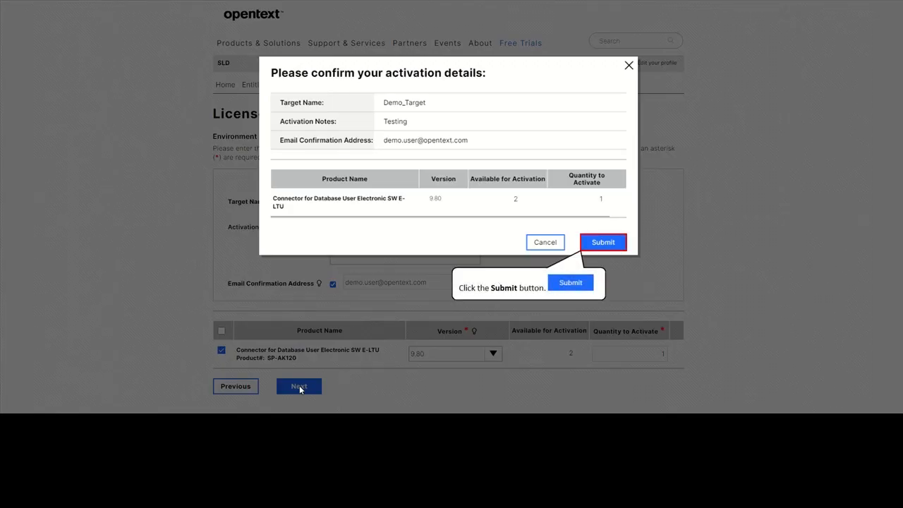
Submit the activation so the Connector licence shows Active on Demo_Target with a downloadable key
left_click(602, 243)
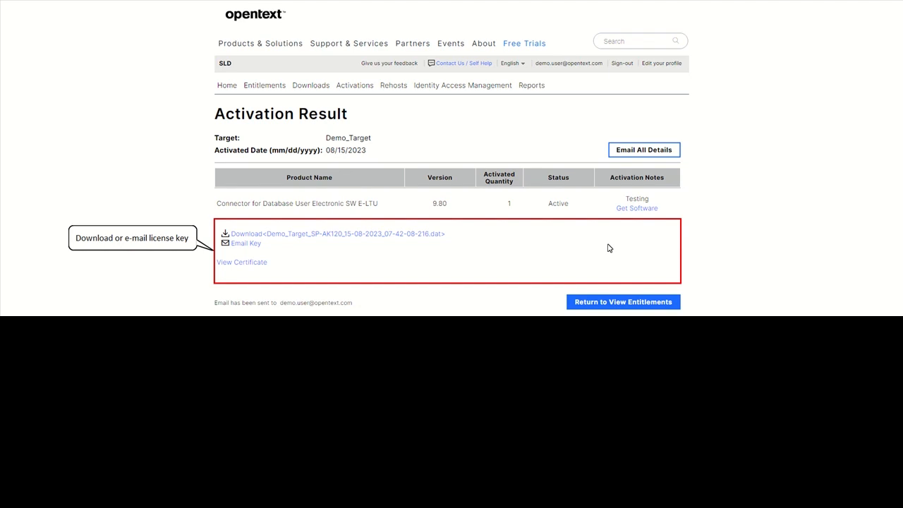
mouse_move(578, 249)
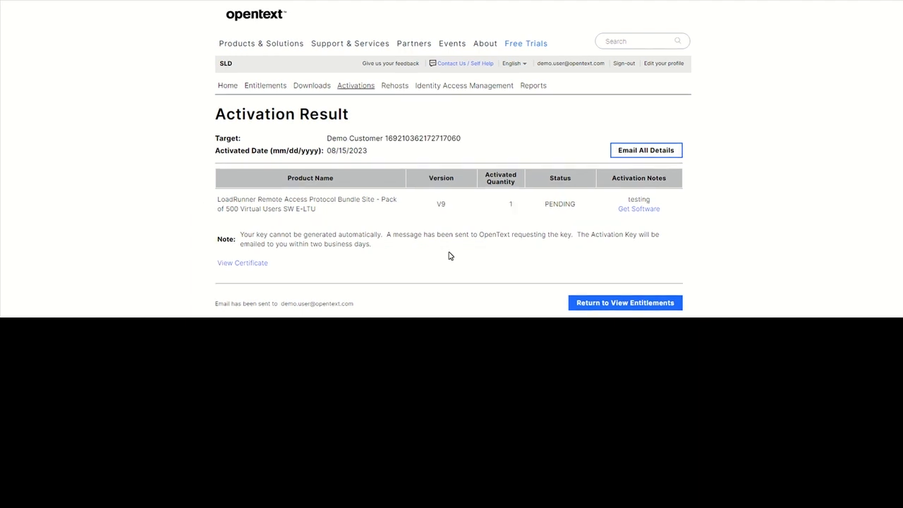
mouse_move(355, 86)
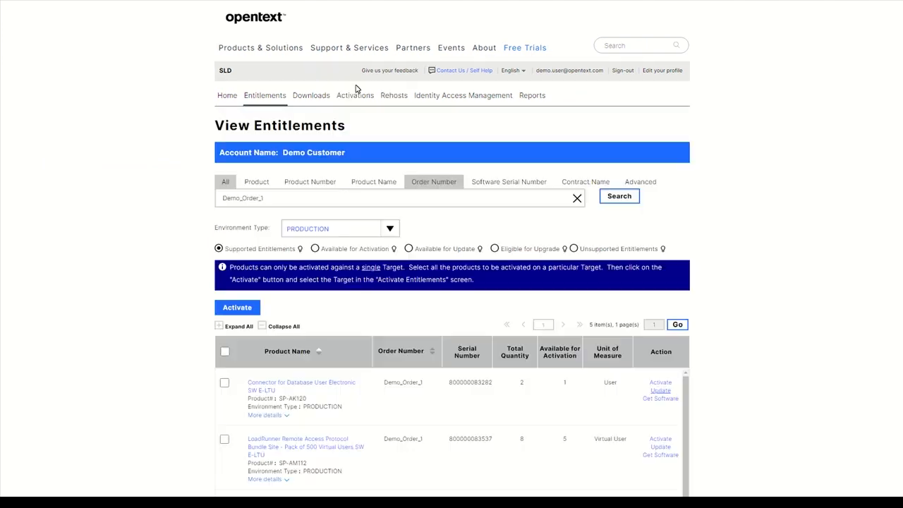
mouse_move(660, 389)
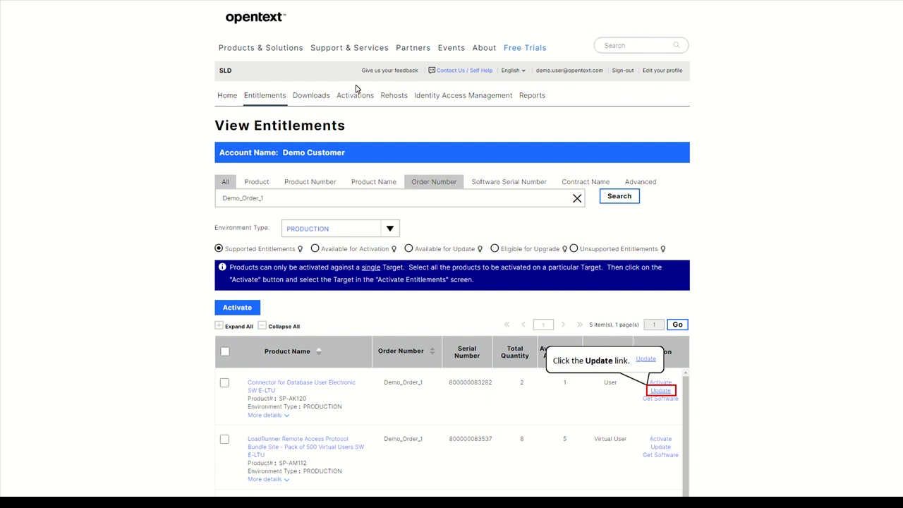
mouse_move(472, 206)
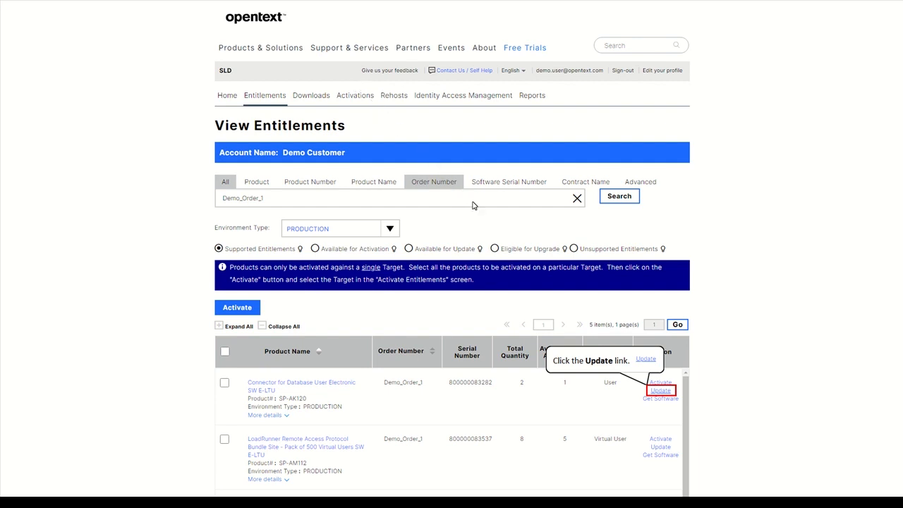
Update the activated Connector licence on Demo_Target from version 9.80 to 9.90 and confirm it
left_click(660, 389)
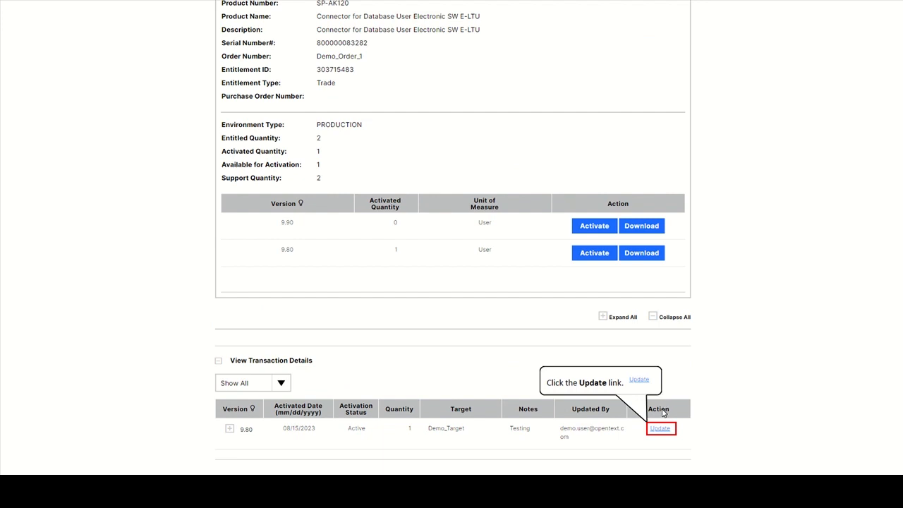
left_click(661, 429)
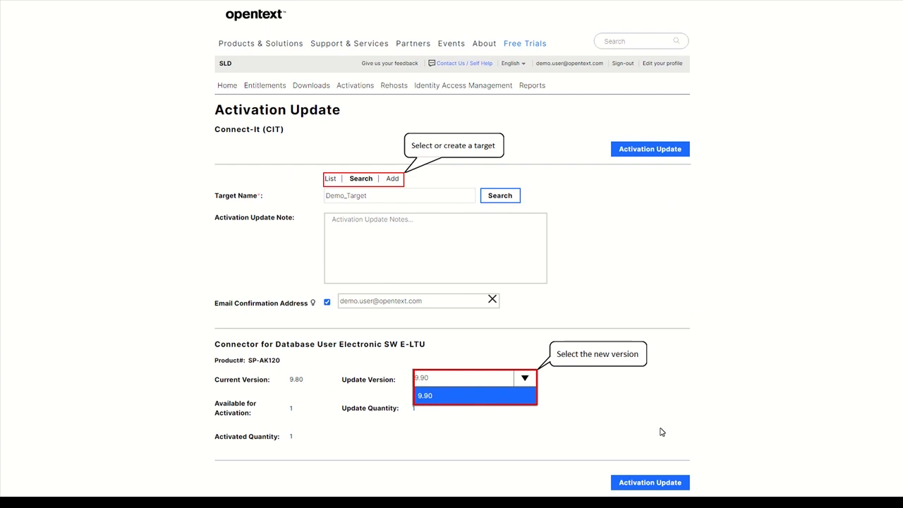
mouse_move(656, 432)
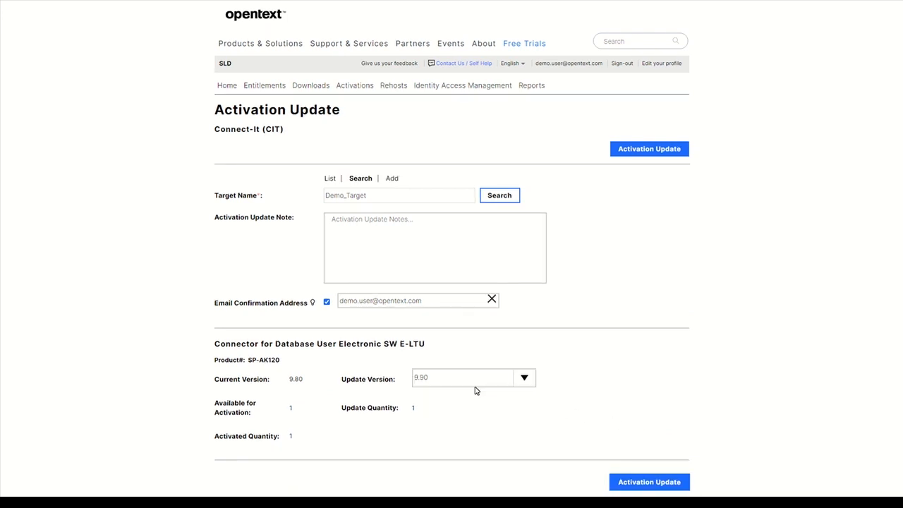
mouse_move(539, 426)
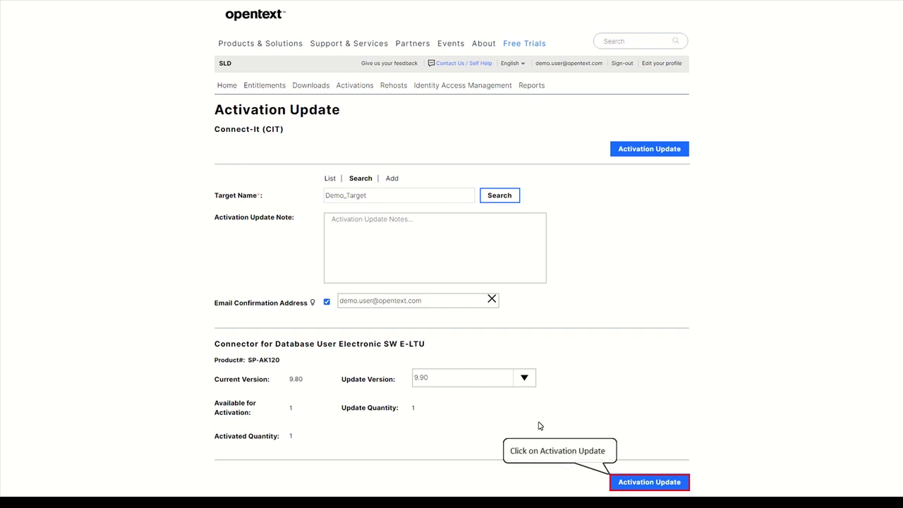
left_click(649, 482)
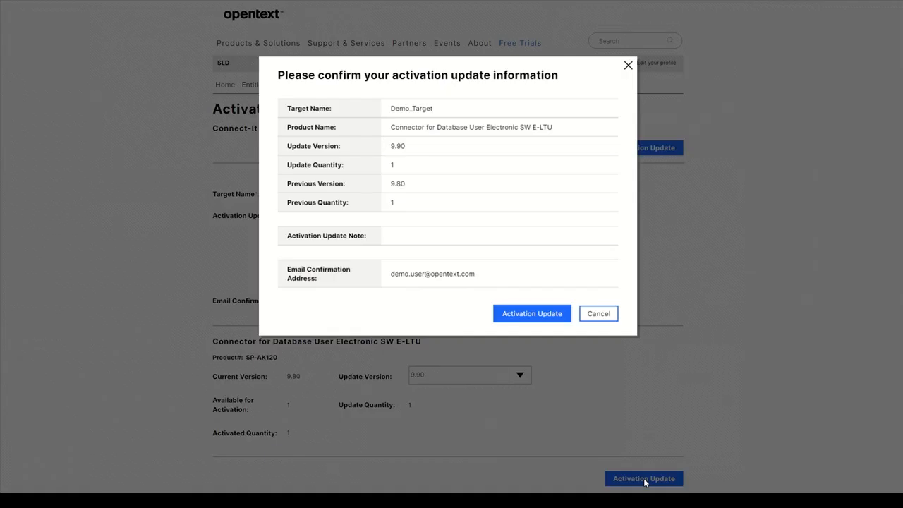
mouse_move(530, 314)
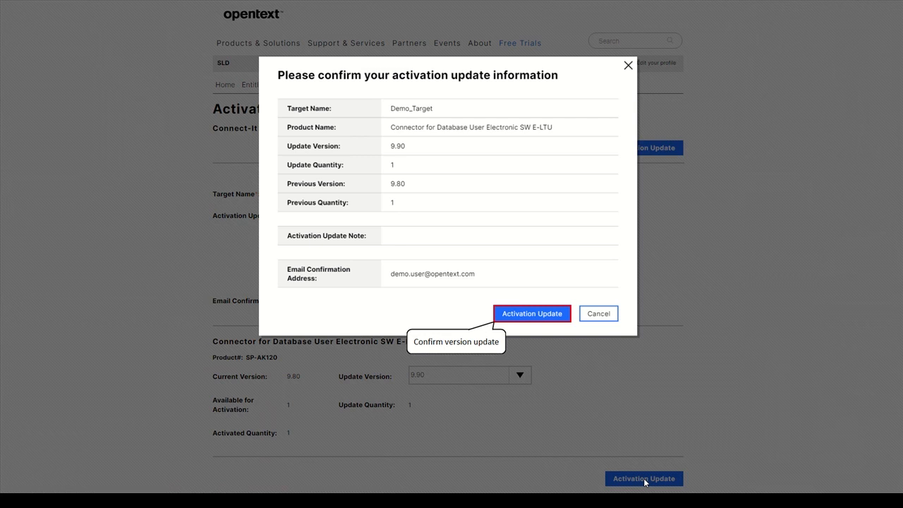
mouse_move(618, 440)
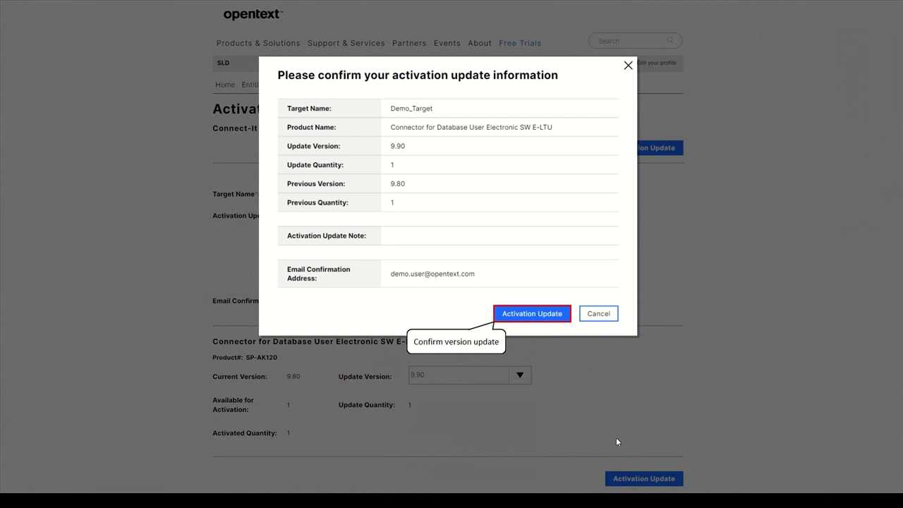
left_click(530, 313)
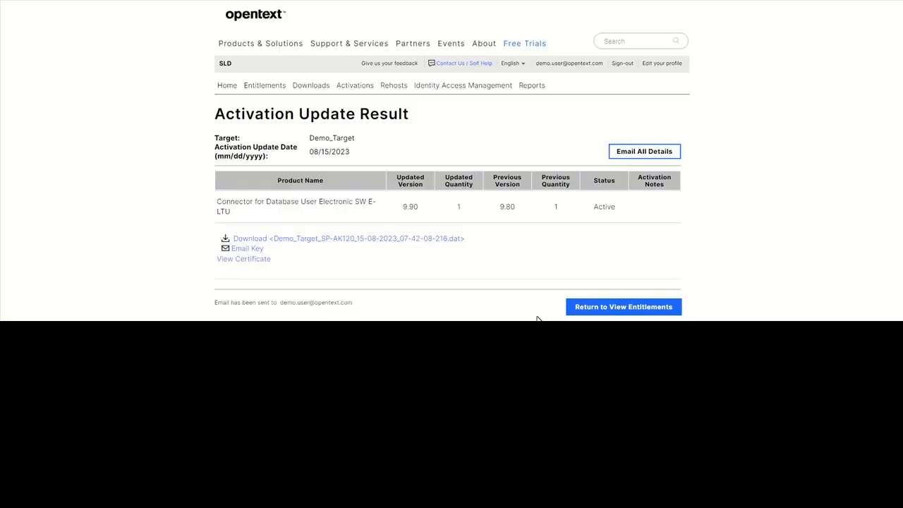
mouse_move(341, 249)
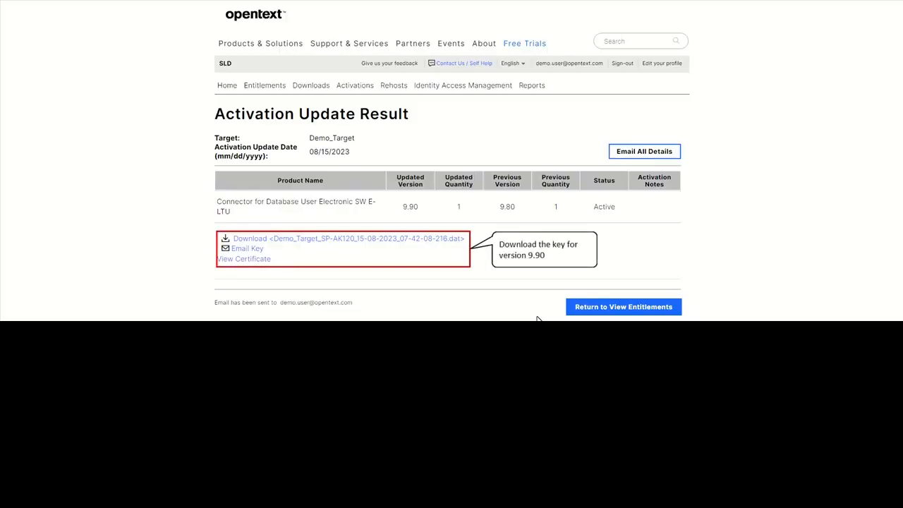
mouse_move(358, 257)
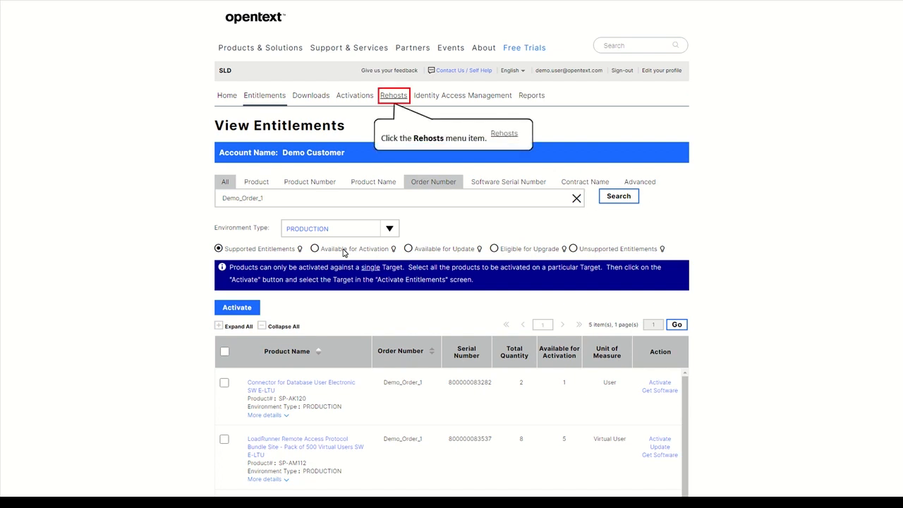
mouse_move(366, 183)
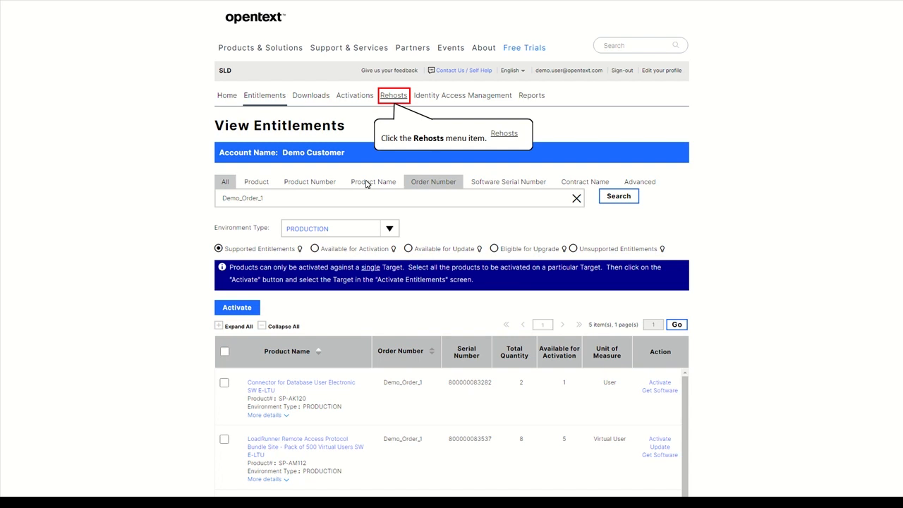
In Rehosts, expand Demo_Target and start rehosting its 9.90 Connector licence
left_click(394, 96)
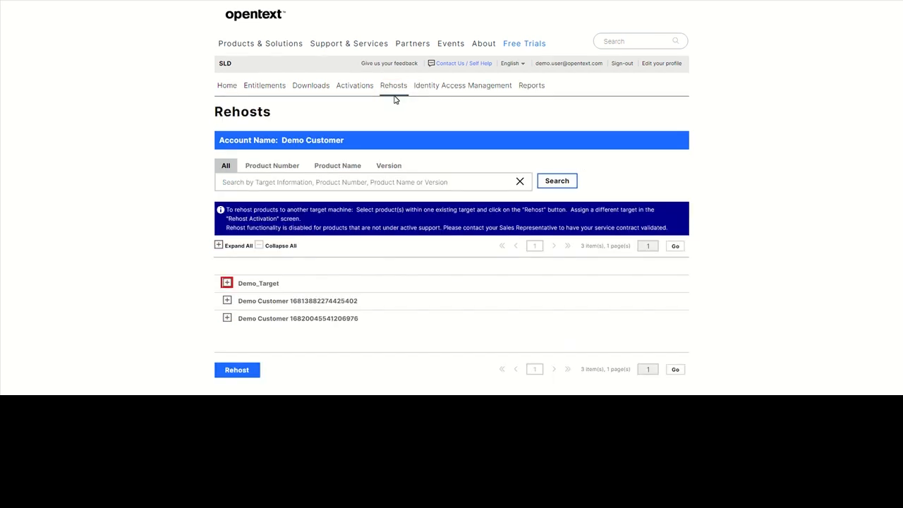
mouse_move(226, 283)
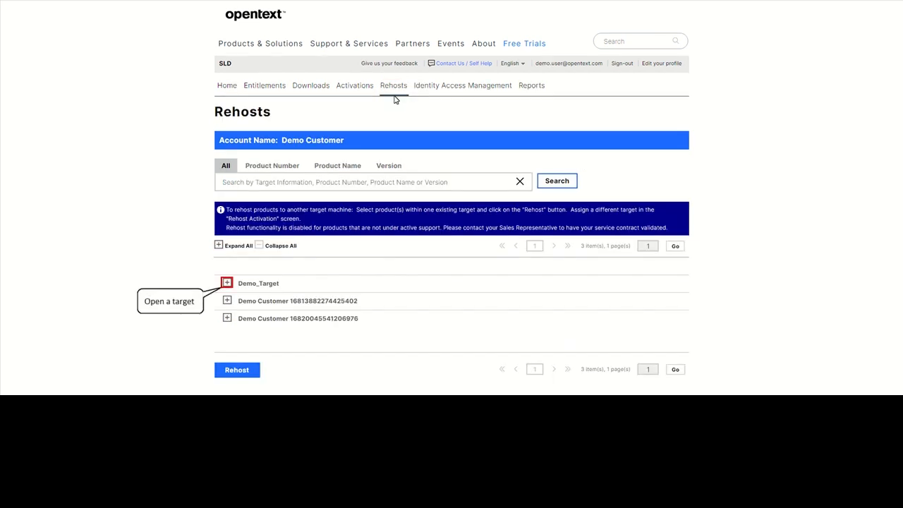
mouse_move(295, 212)
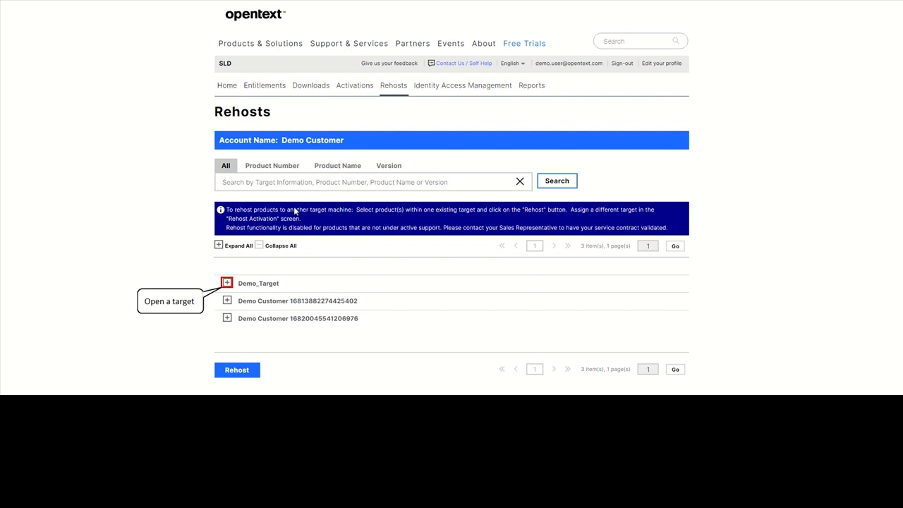
left_click(227, 282)
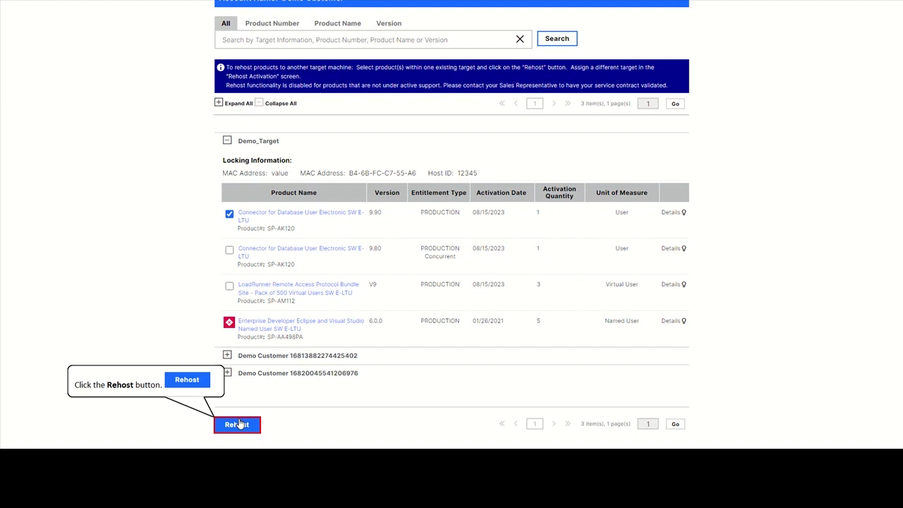
left_click(237, 424)
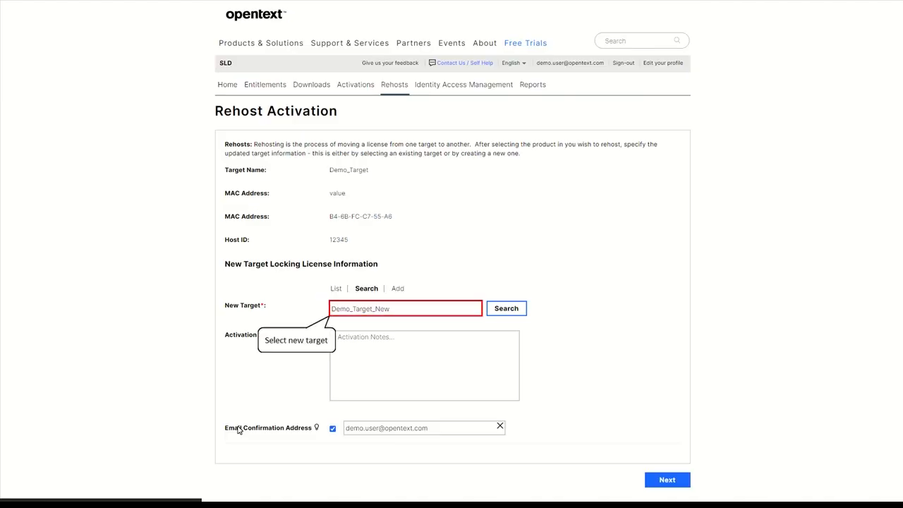
mouse_move(355, 347)
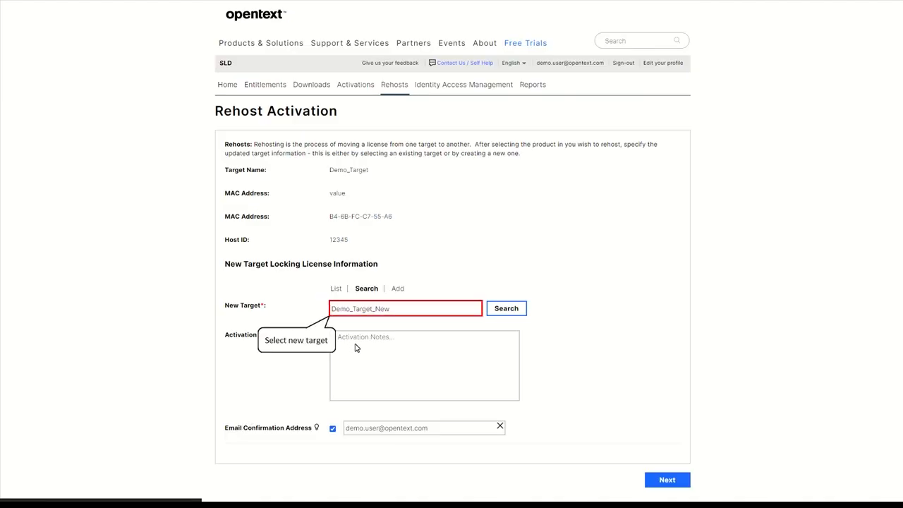
Set the new target to Demo_Target_New and confirm the rehost, getting an Active licence with key download
scroll("down", 3)
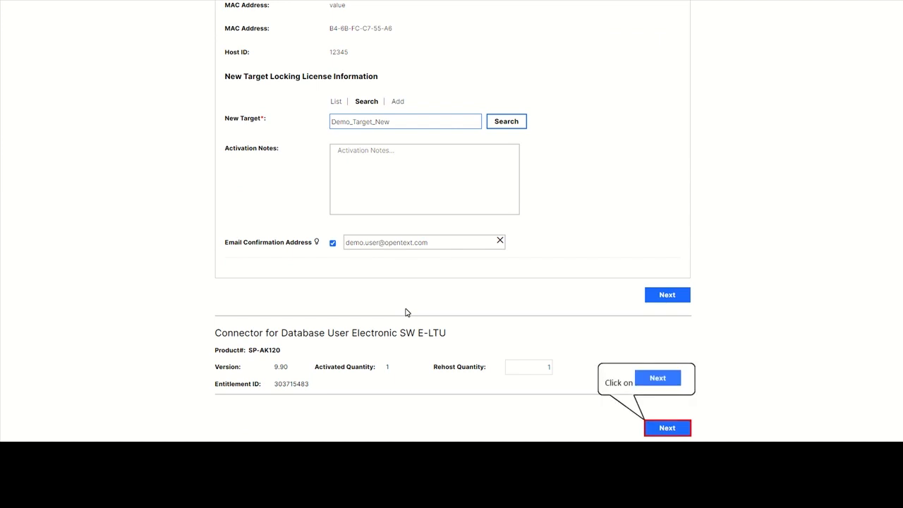
left_click(666, 428)
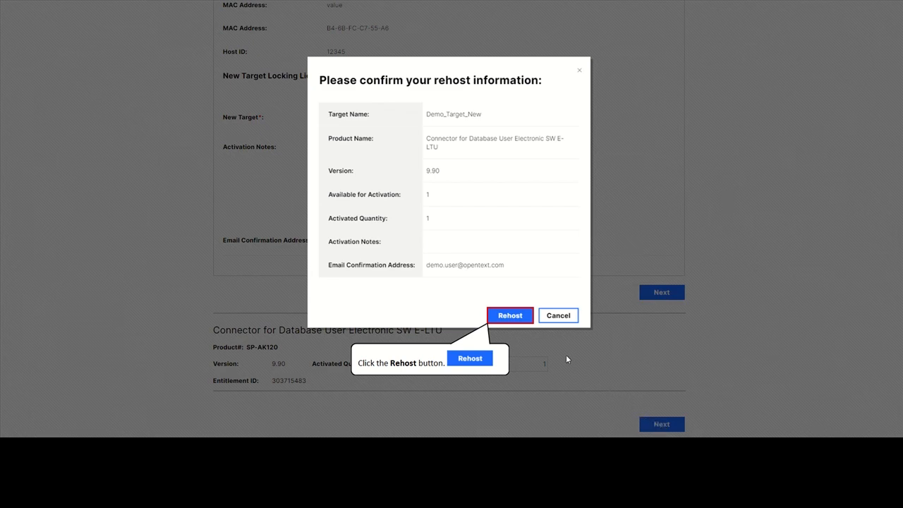
left_click(509, 316)
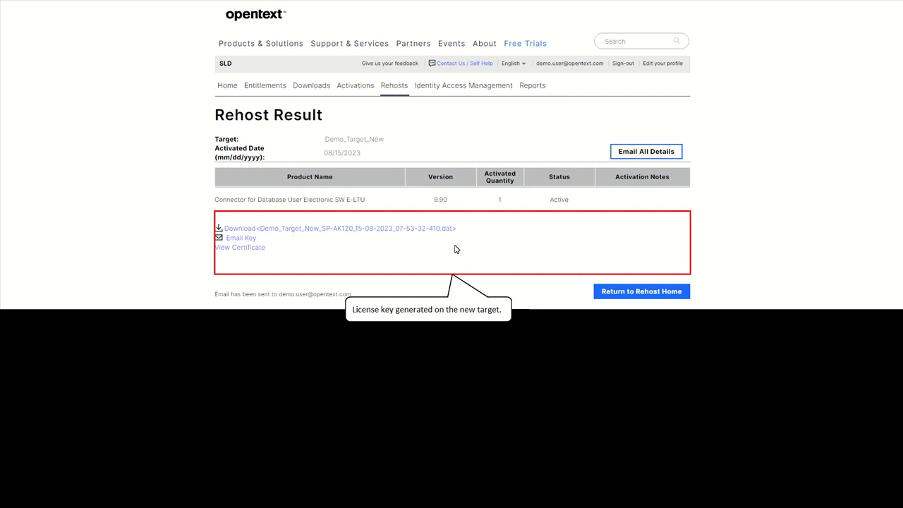
View the rehosted 9.90 activation under Demo_Target_New in Licenses, then land on Contact Home
left_click(356, 86)
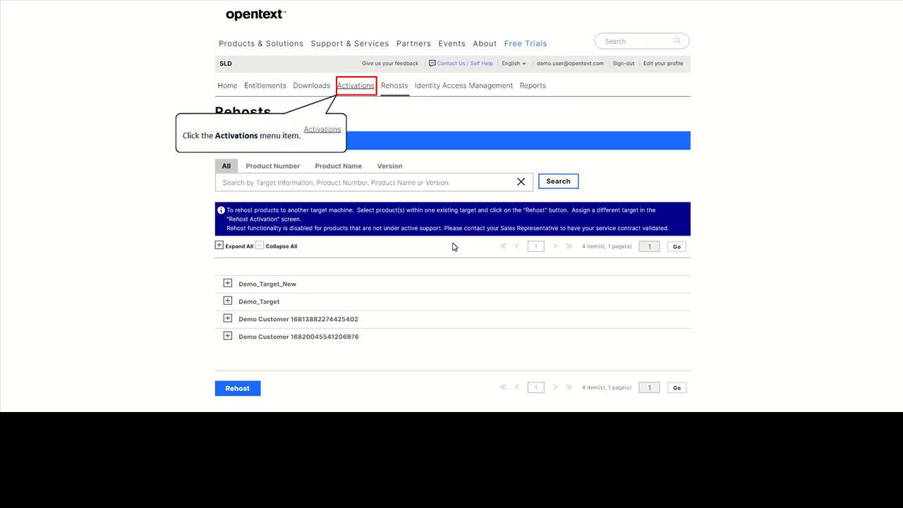
mouse_move(398, 158)
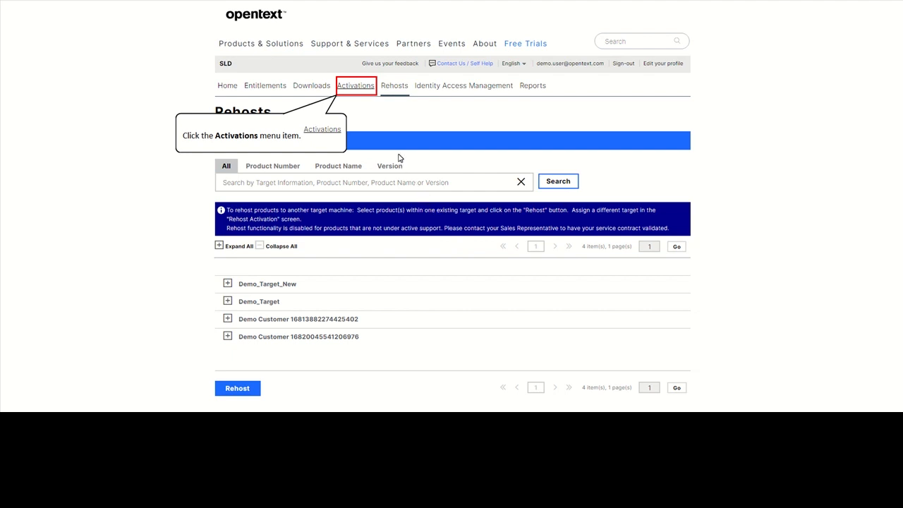
left_click(355, 86)
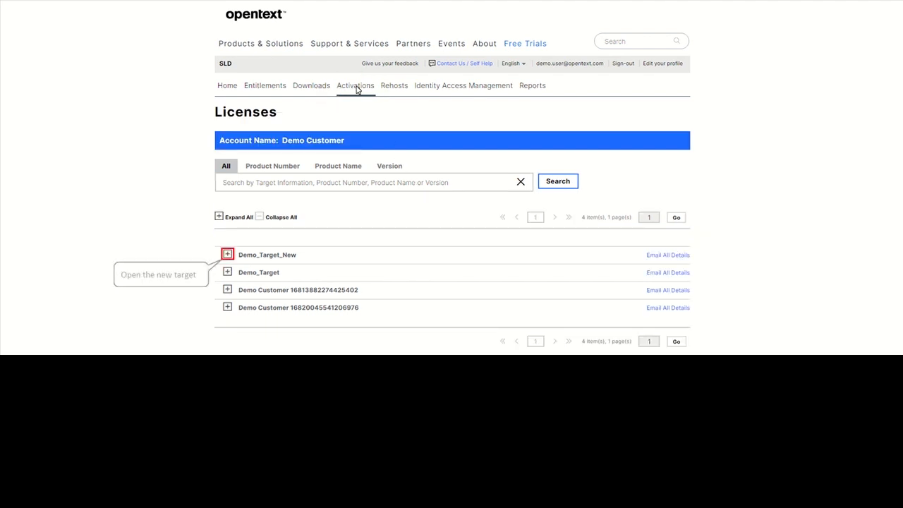
mouse_move(314, 144)
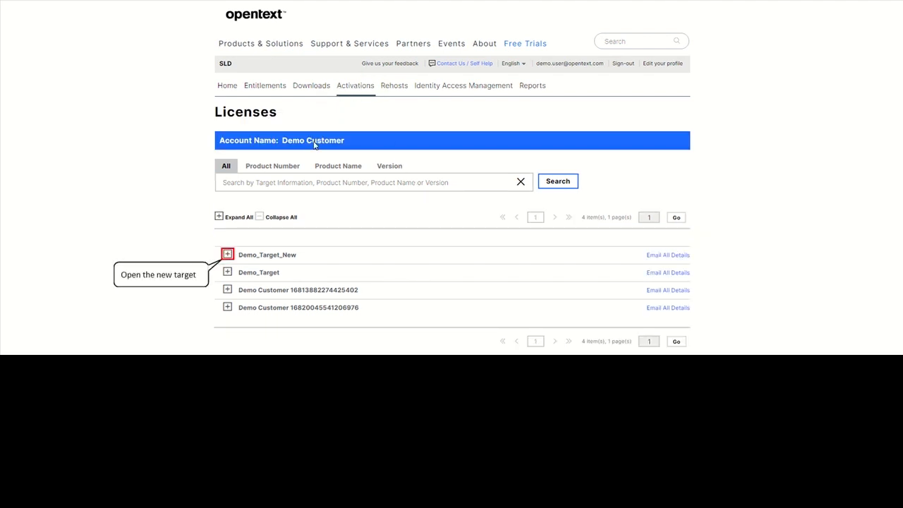
left_click(227, 253)
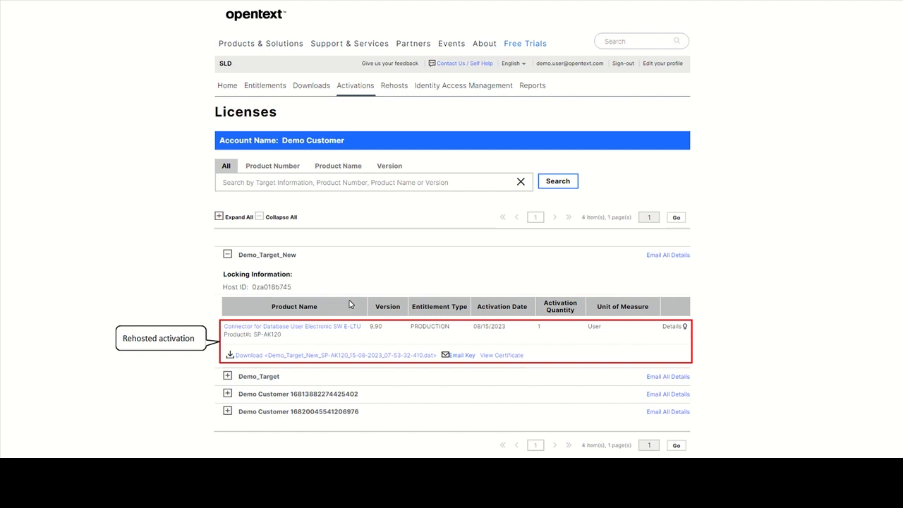
left_click(226, 86)
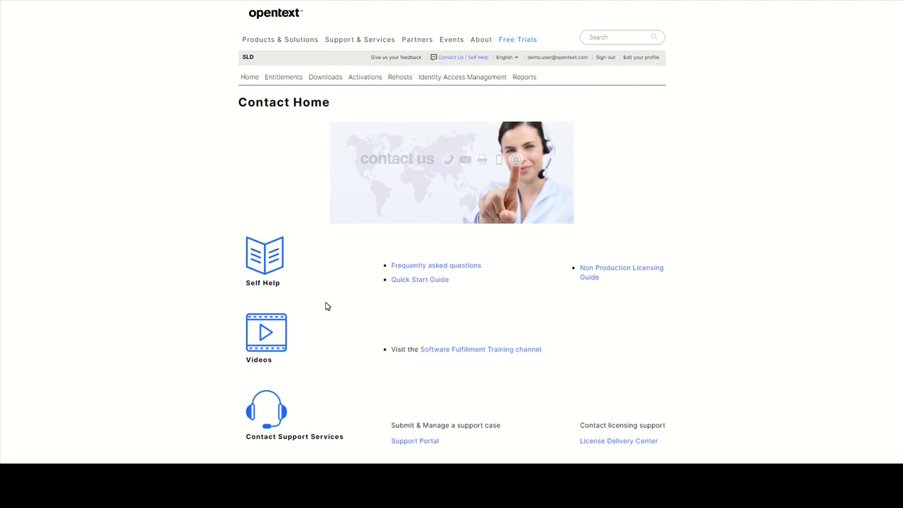
mouse_move(415, 440)
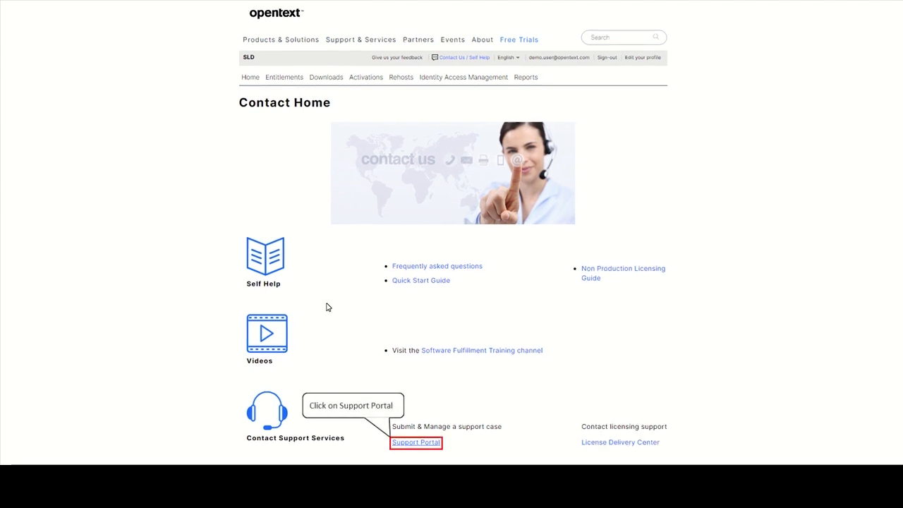